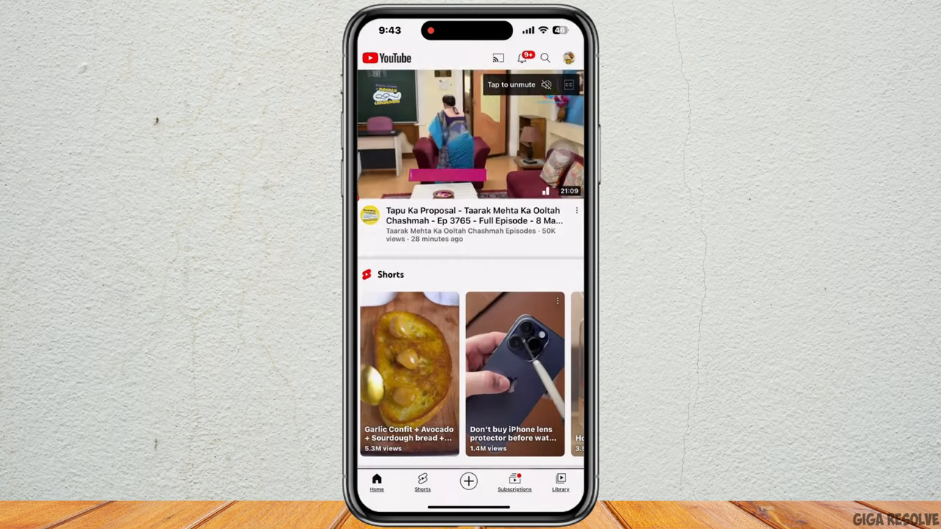
# Start a new Short from a gallery clip, accept the trim, and reach the Sounds library
pyautogui.click(467, 482)
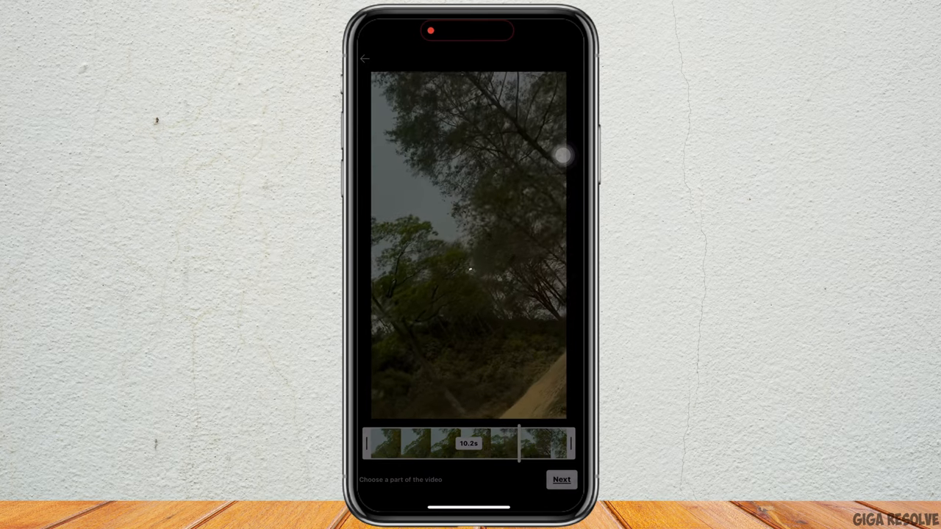
pyautogui.click(562, 480)
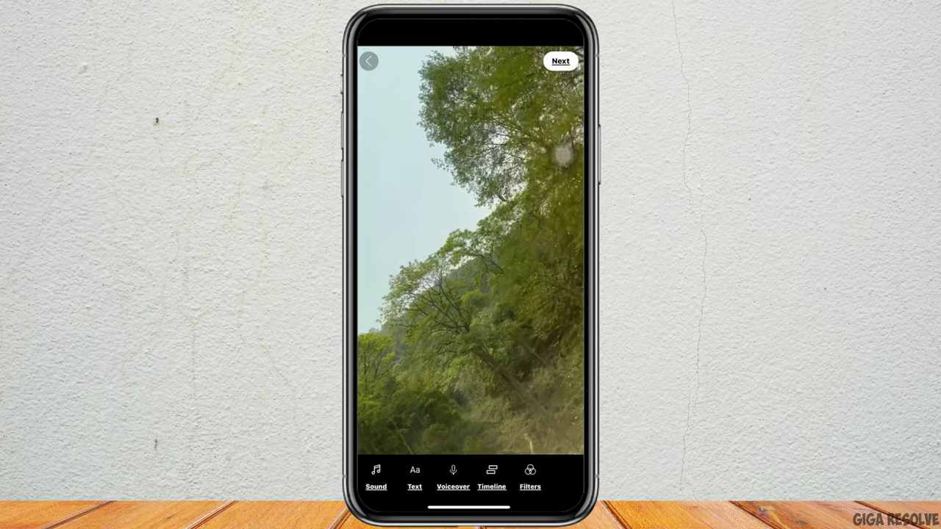
pyautogui.click(377, 478)
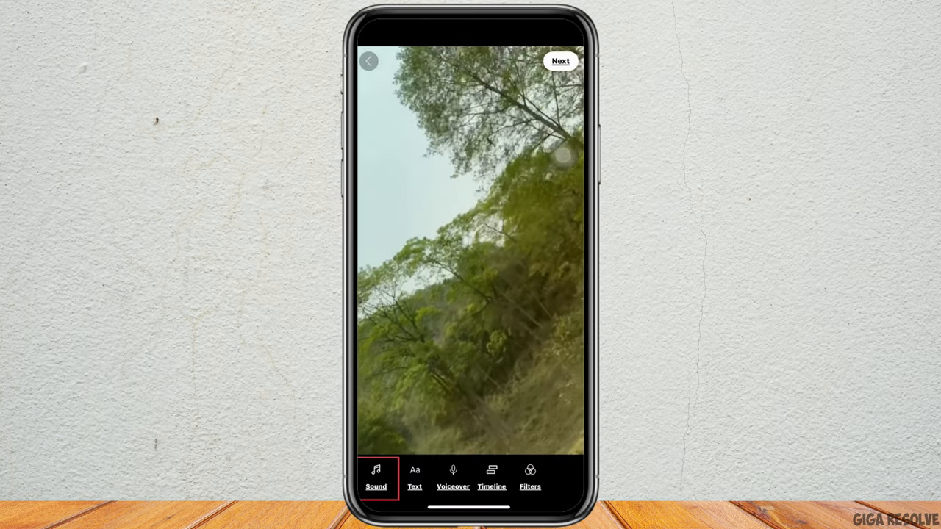
pyautogui.click(376, 478)
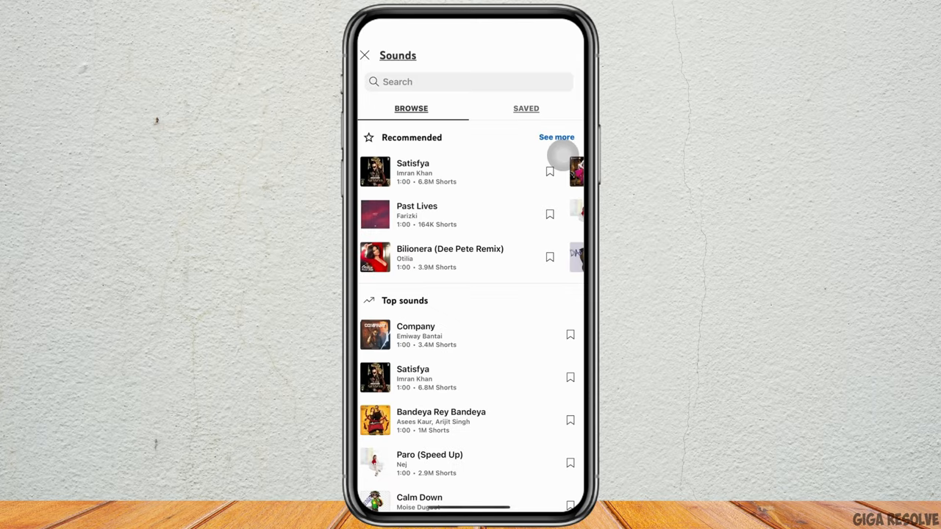
# Preview Past Lives, attach it as the Short's music, and move on to adjusting it
pyautogui.click(375, 215)
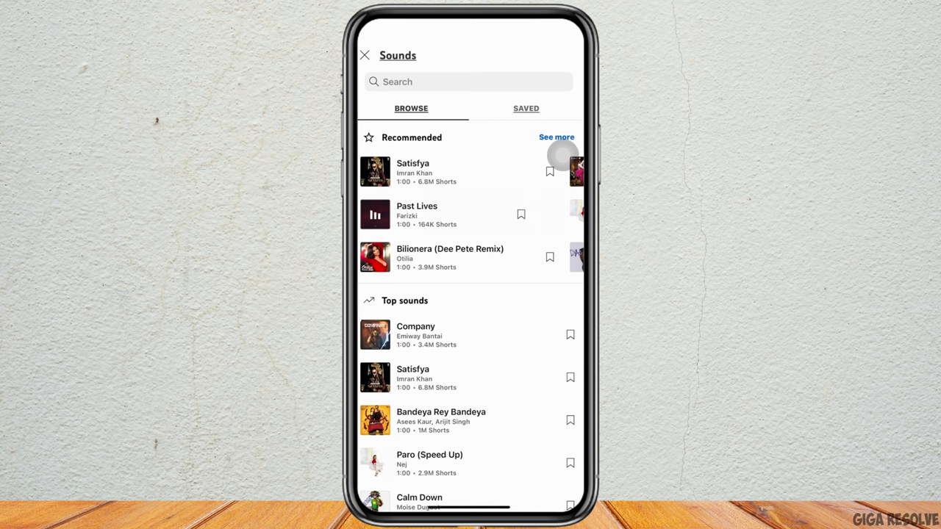
pyautogui.click(365, 56)
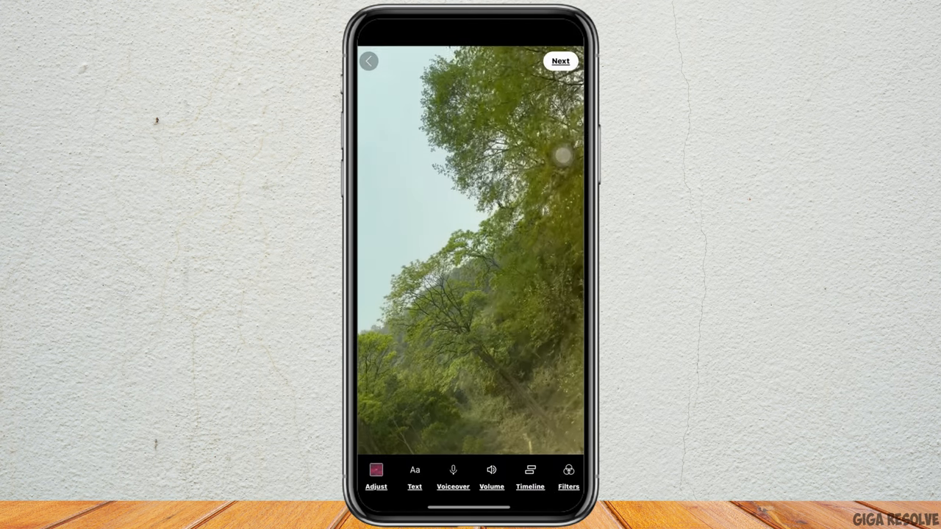
pyautogui.click(377, 478)
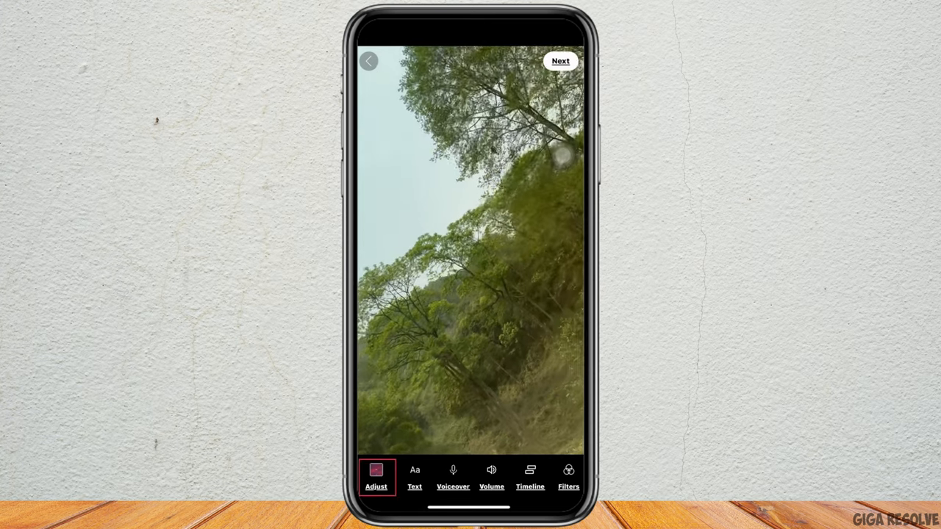